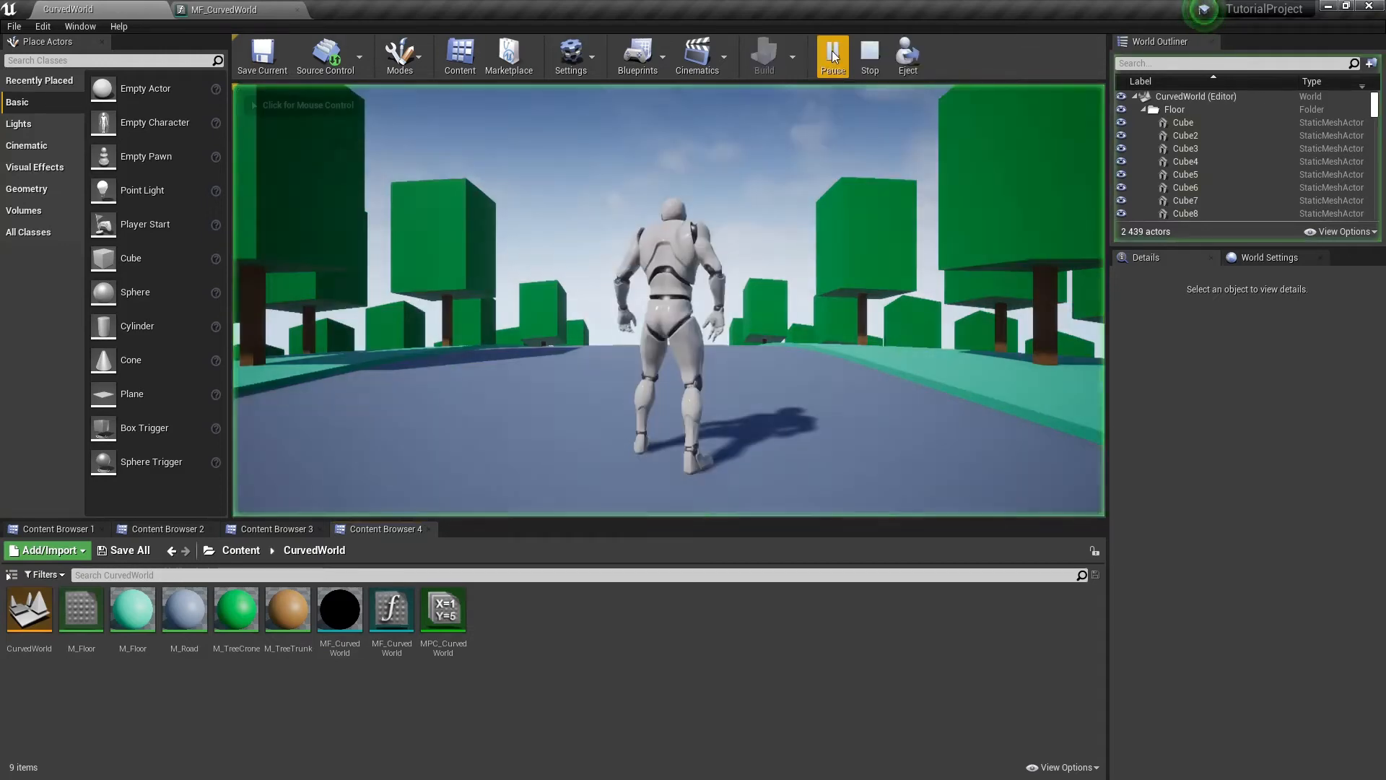
# Walk the character over the bending terrain, then end Play In Editor.
pyautogui.click(831, 55)
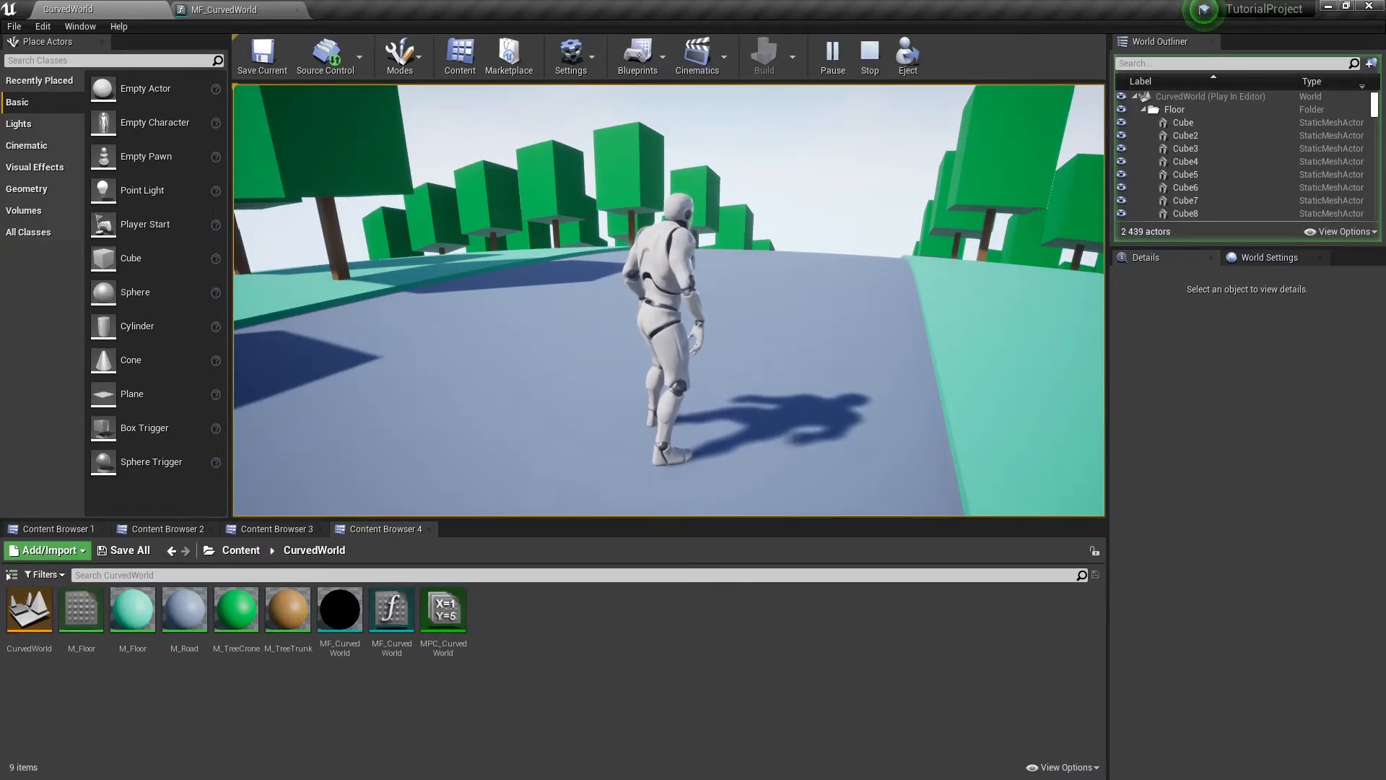
pyautogui.click(868, 52)
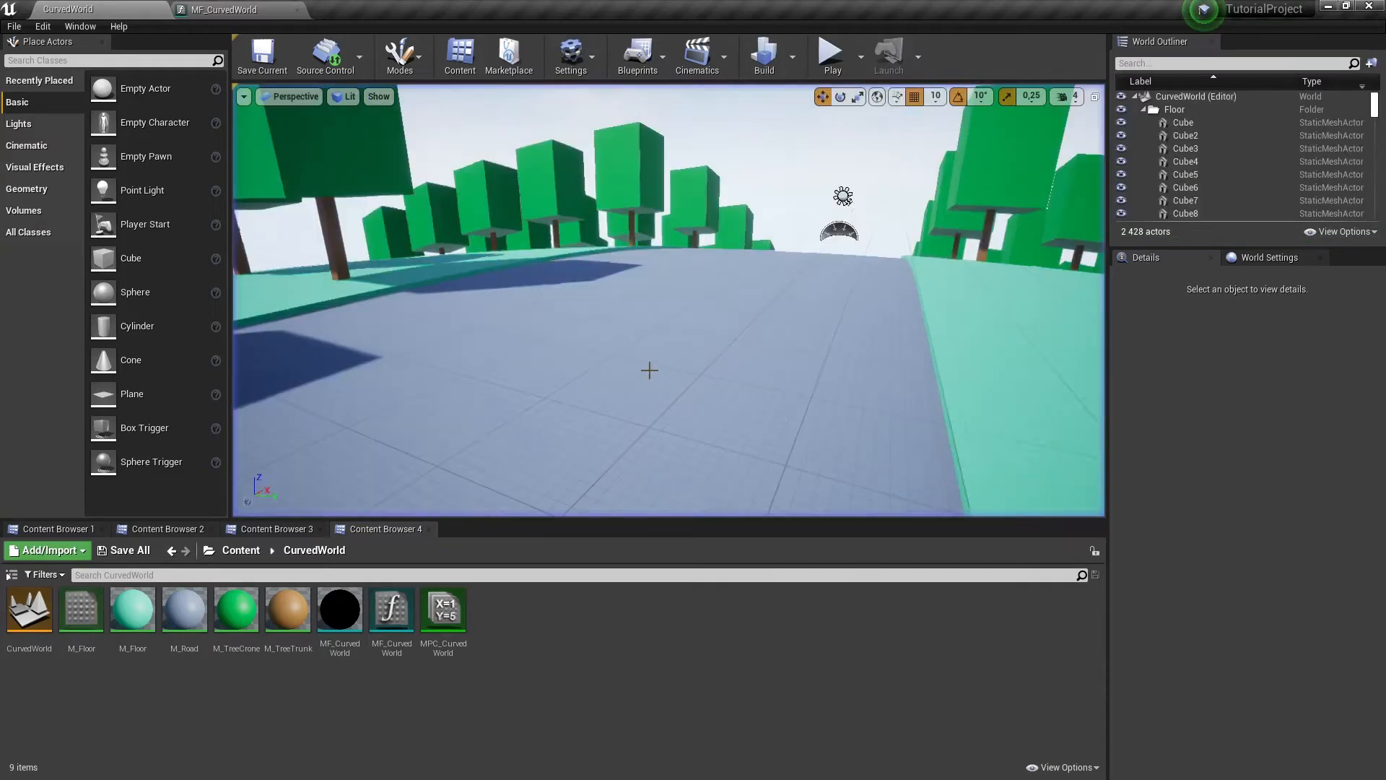
# In MPC_CurvedWorld, add a fourth scalar parameter and rename it IsCylindric.
pyautogui.doubleClick(442, 609)
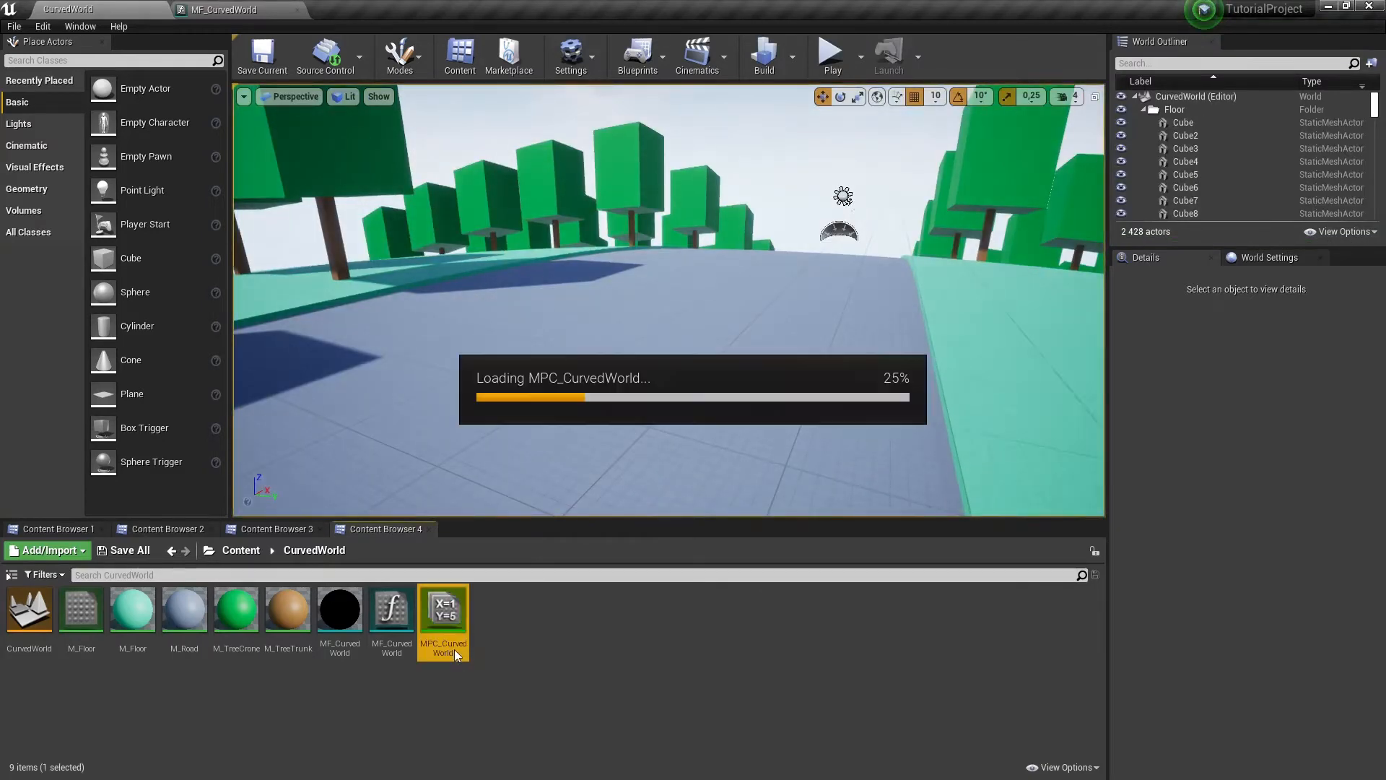
pyautogui.doubleClick(442, 609)
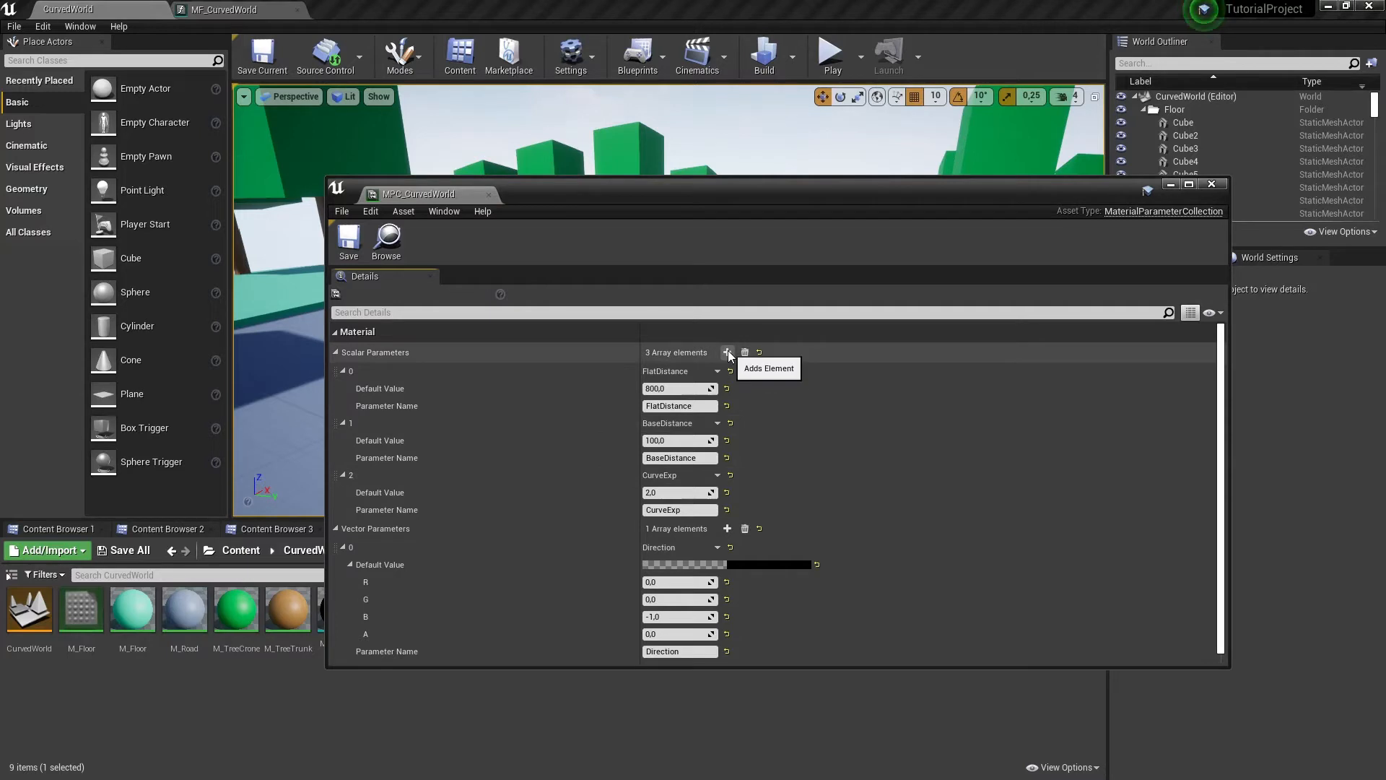
pyautogui.click(727, 352)
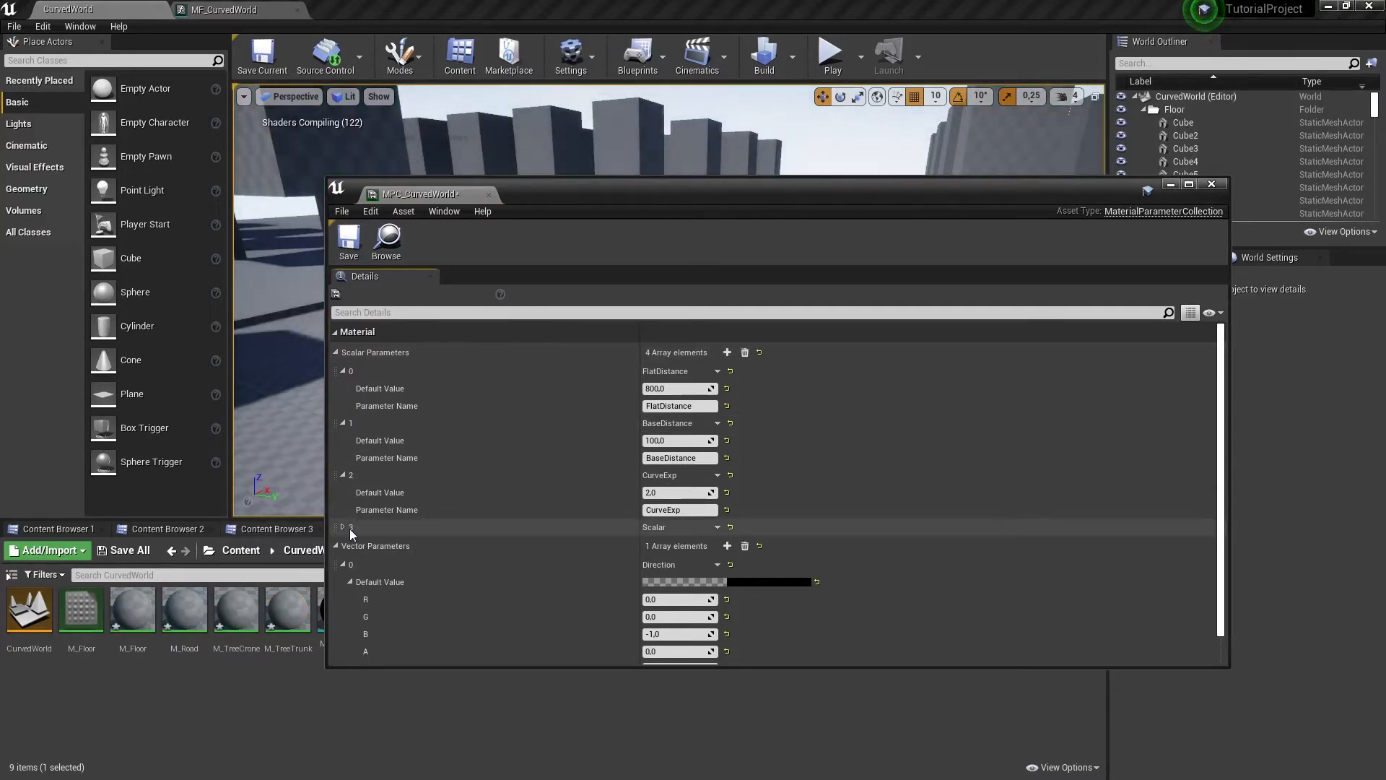
pyautogui.click(337, 527)
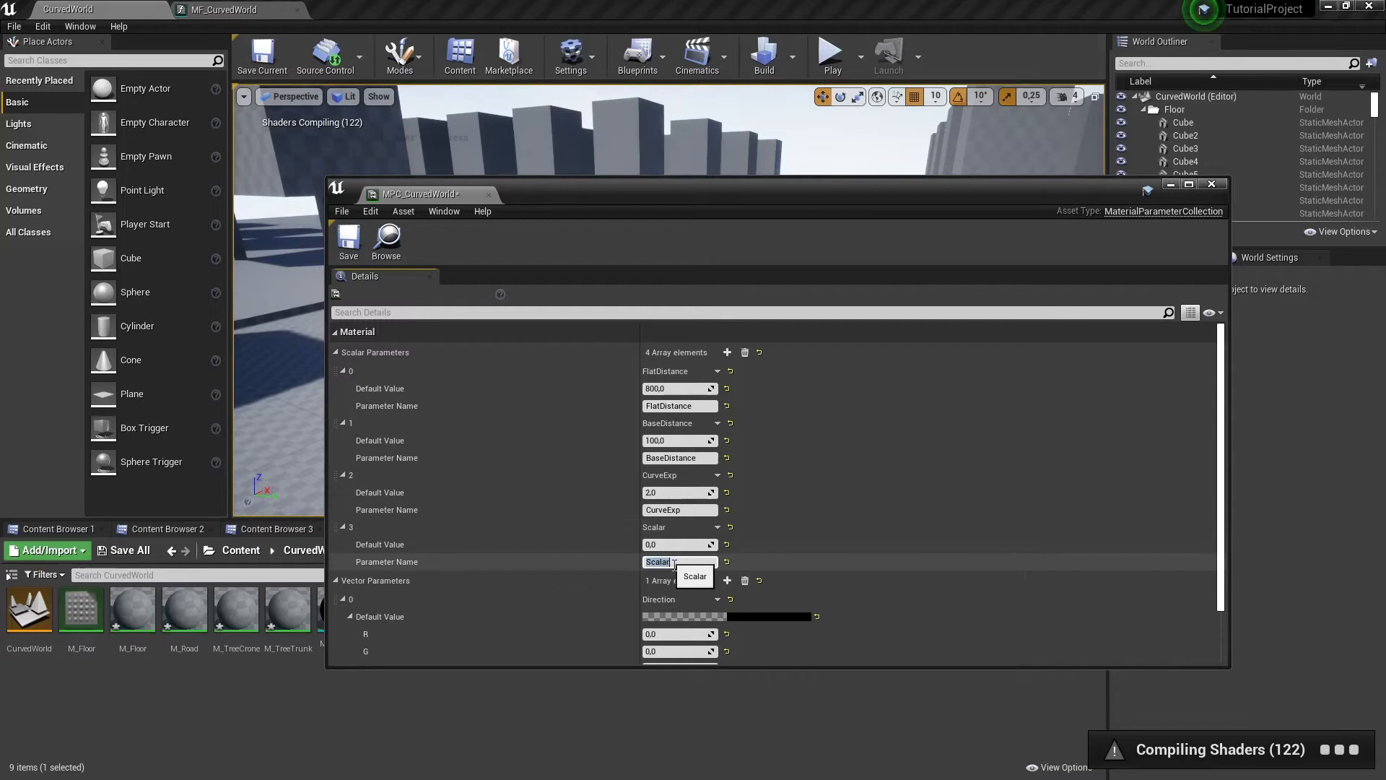
pyautogui.write('Is')
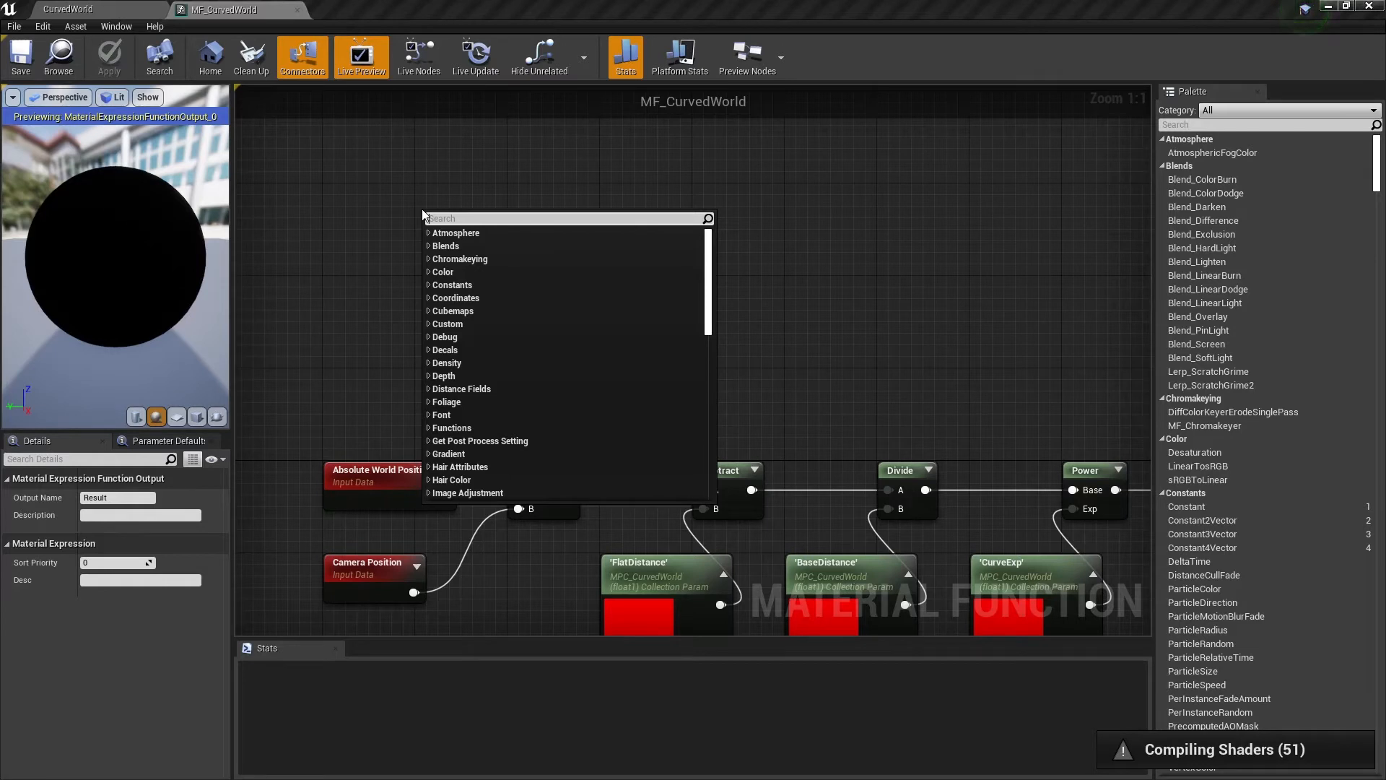
# Place a CollectionParameter node reading IsCylindric and an If node in MF_CurvedWorld.
pyautogui.write('coll')
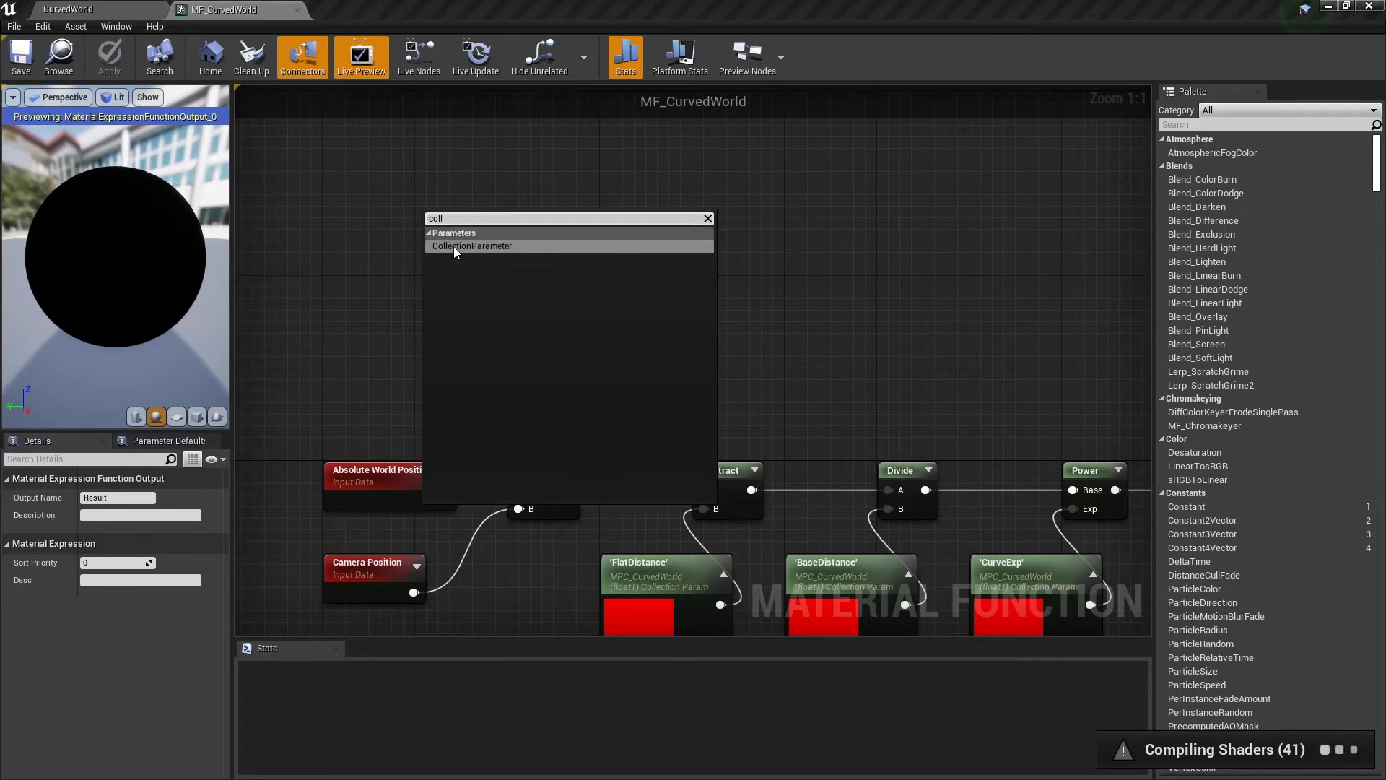
pyautogui.click(472, 246)
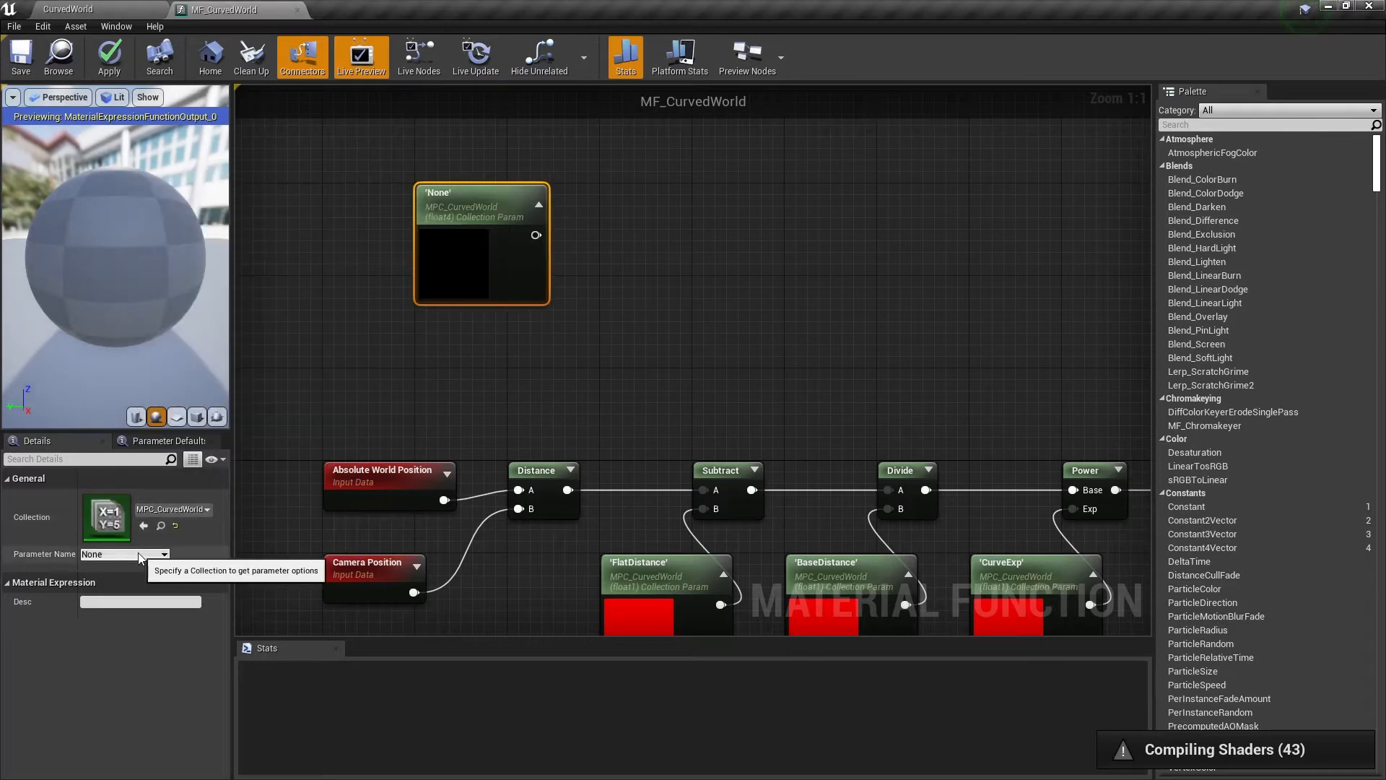
pyautogui.click(124, 555)
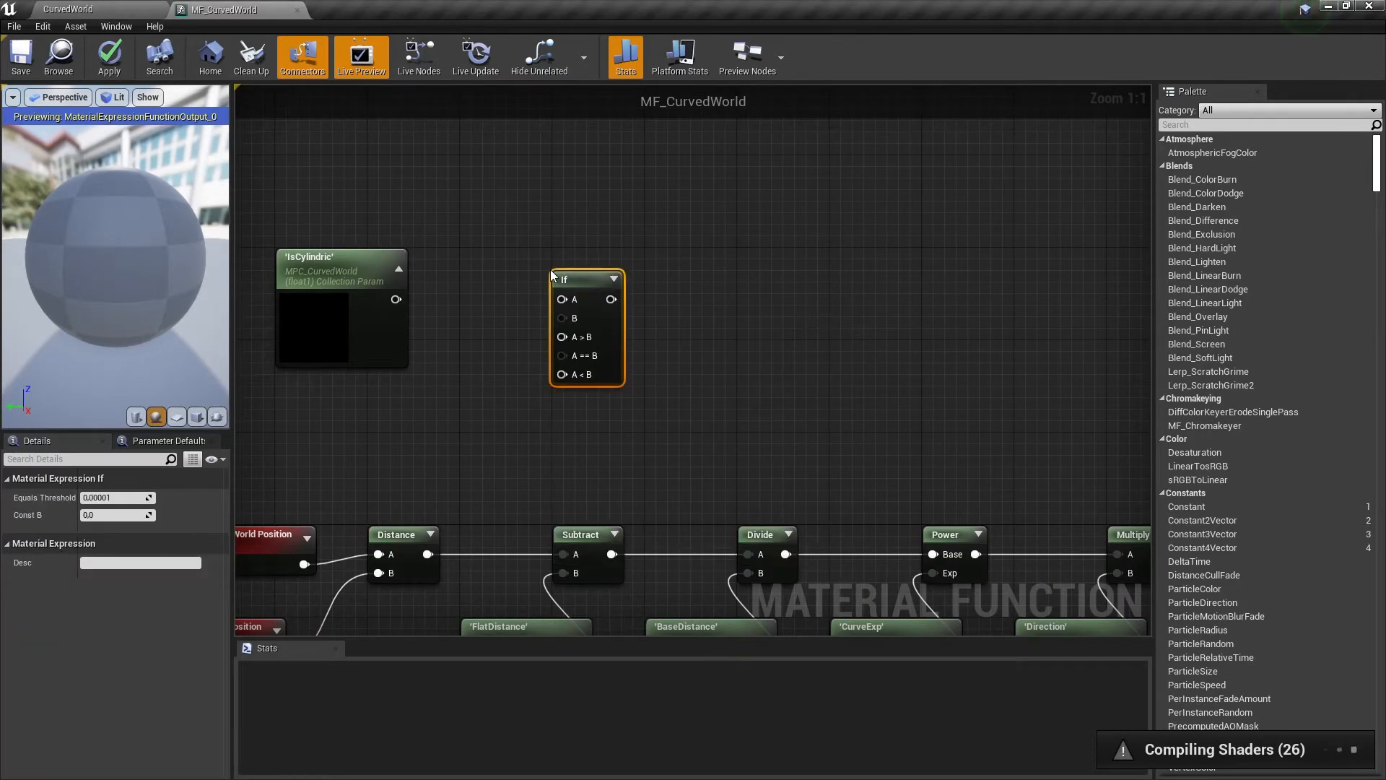
pyautogui.moveTo(561, 279); pyautogui.dragTo(588, 257)
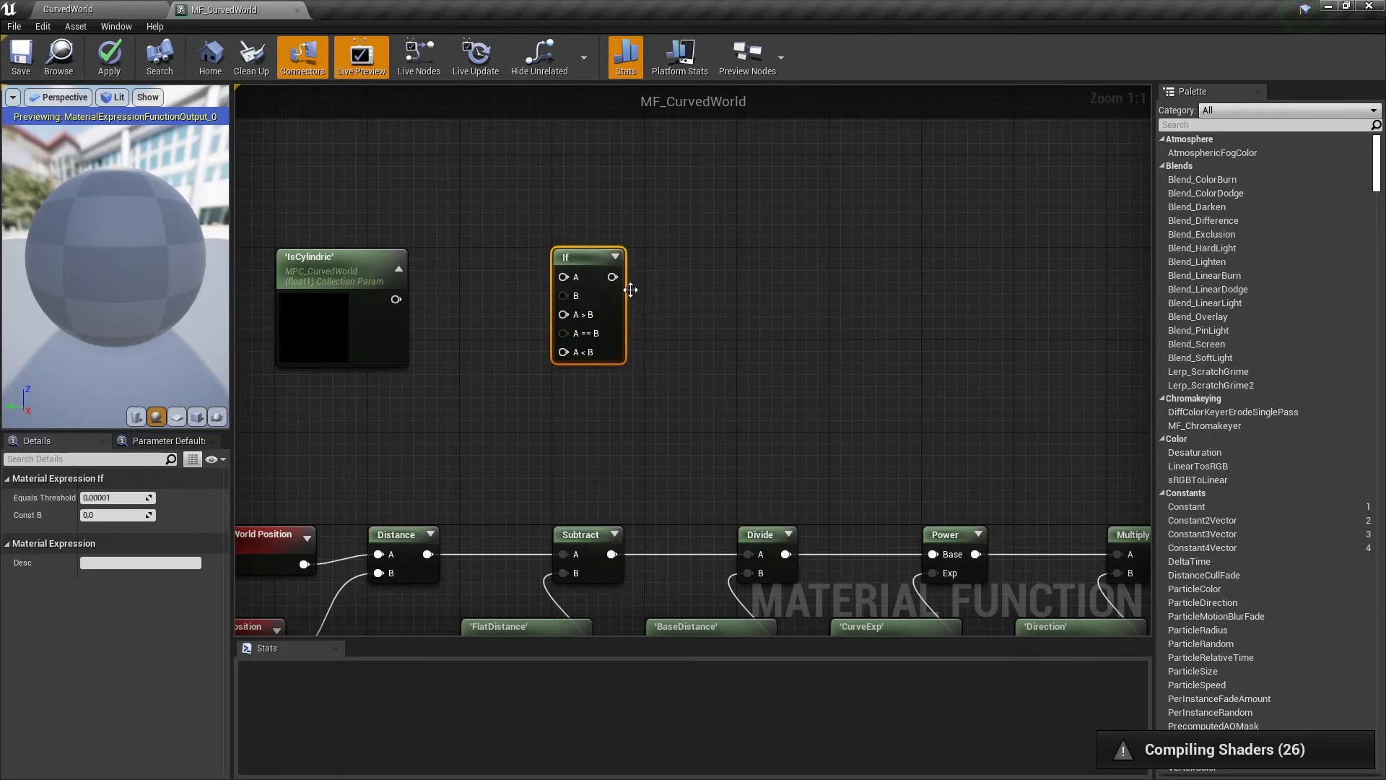
pyautogui.click(113, 514)
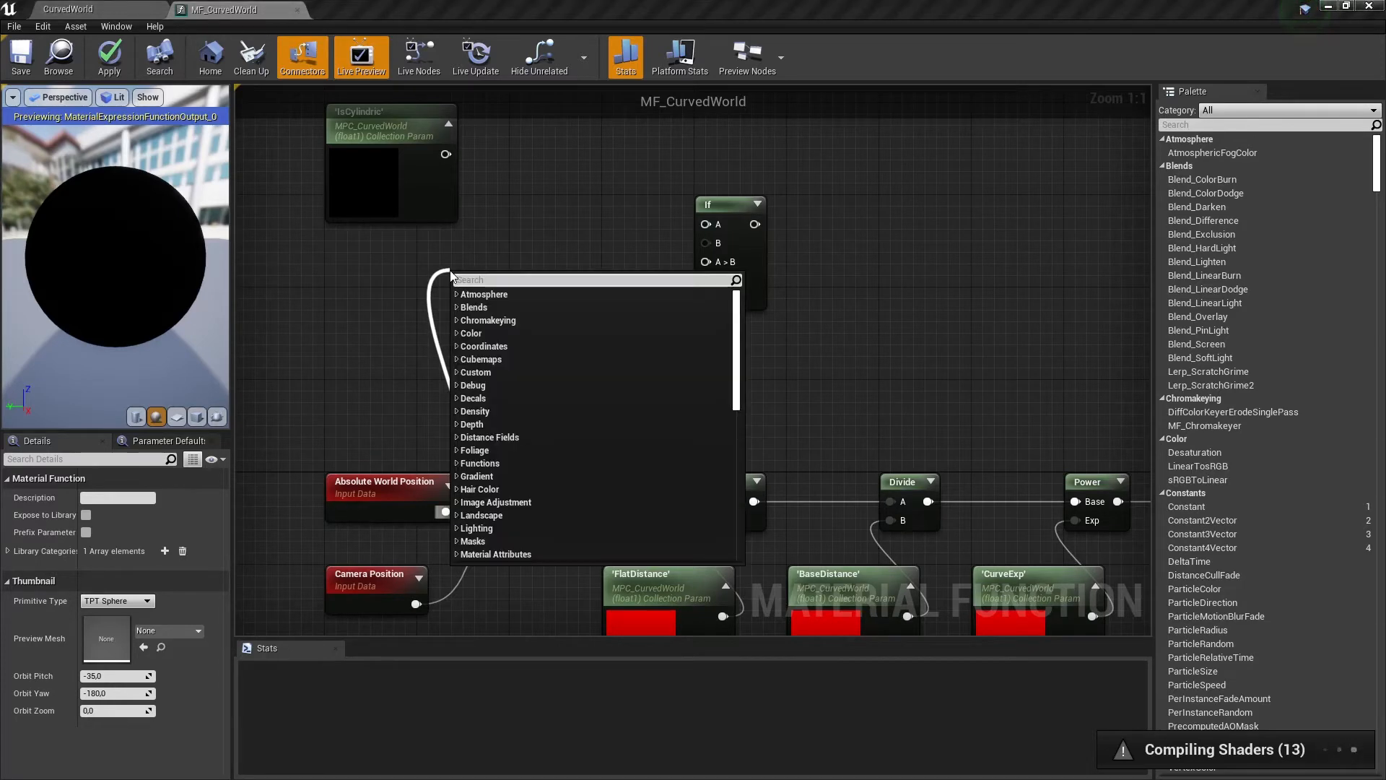
# Mask world and camera positions to R only, measure their Distance, and wire IsCylindric to If A.
pyautogui.write('mask')
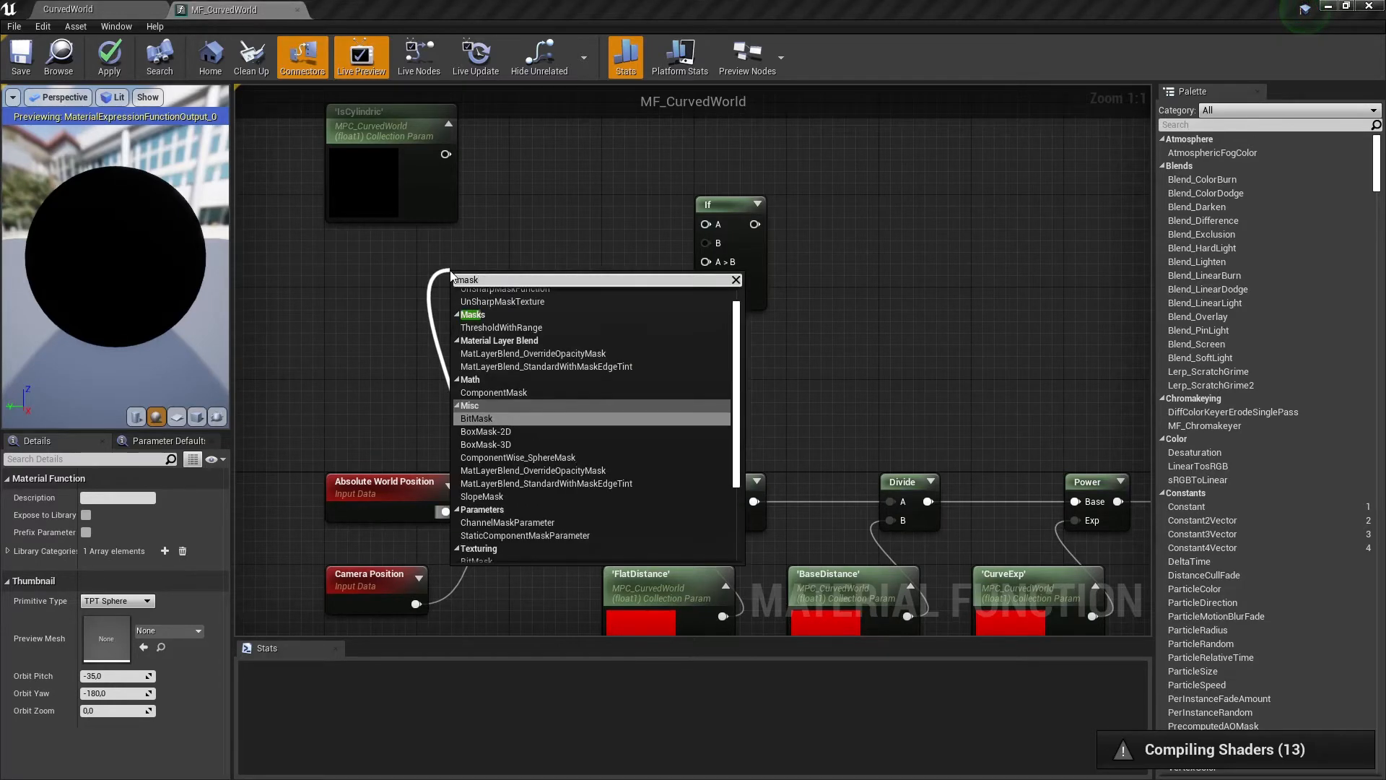
pyautogui.click(493, 391)
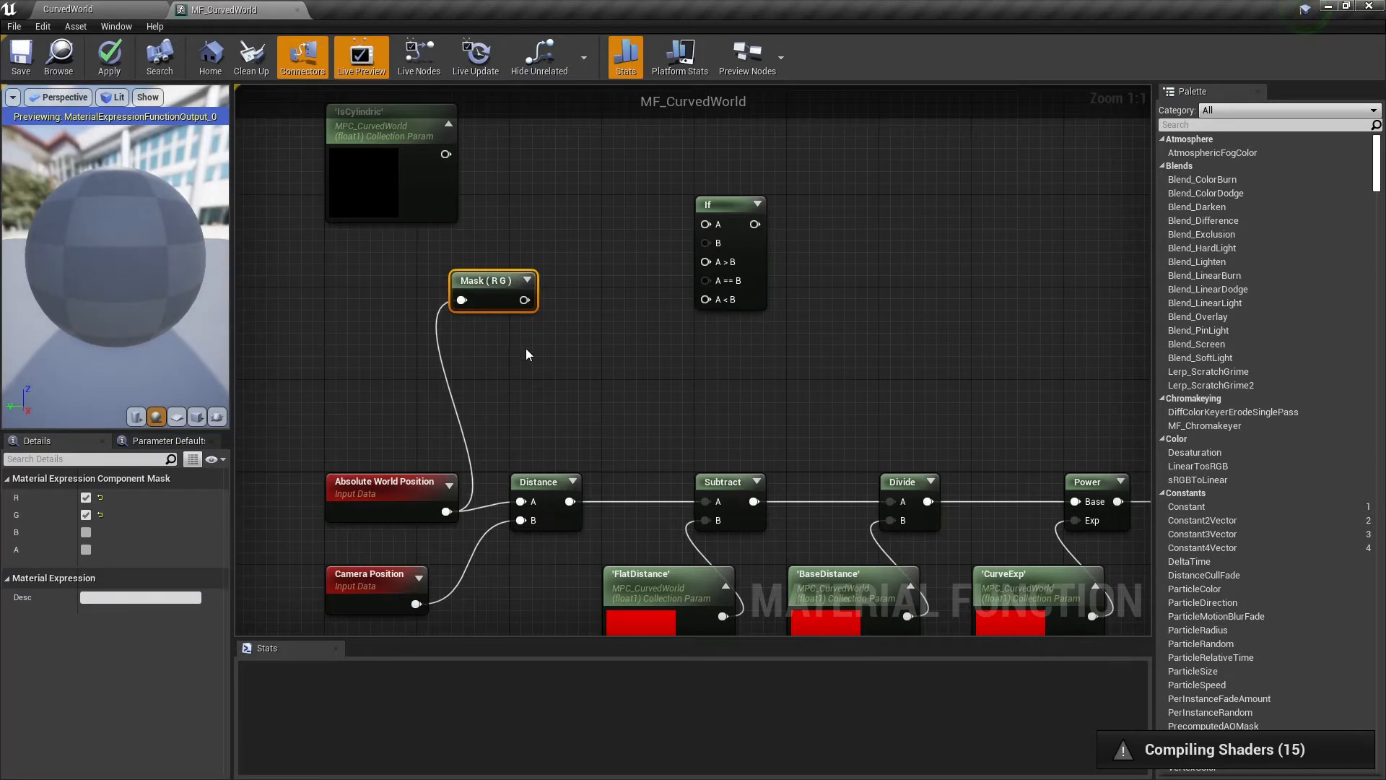
pyautogui.click(85, 514)
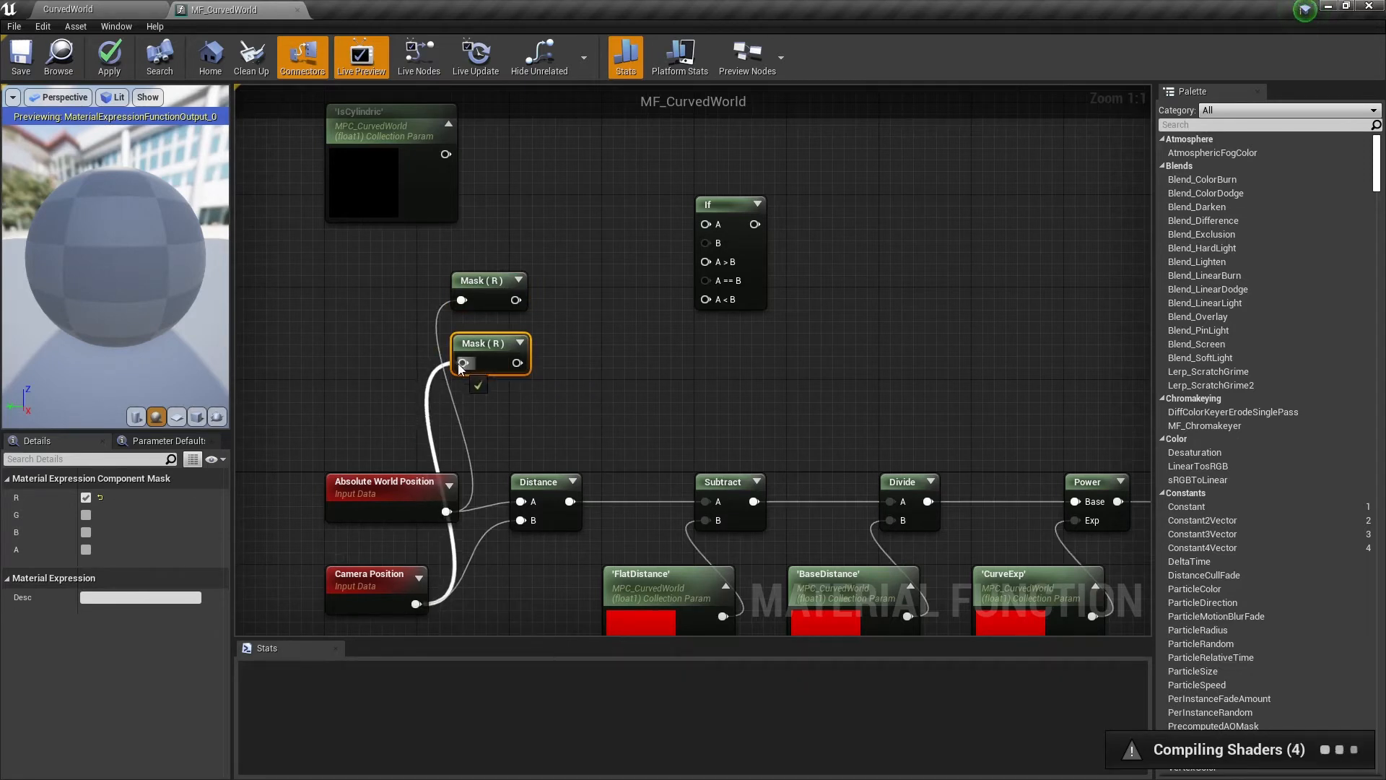
pyautogui.click(545, 480)
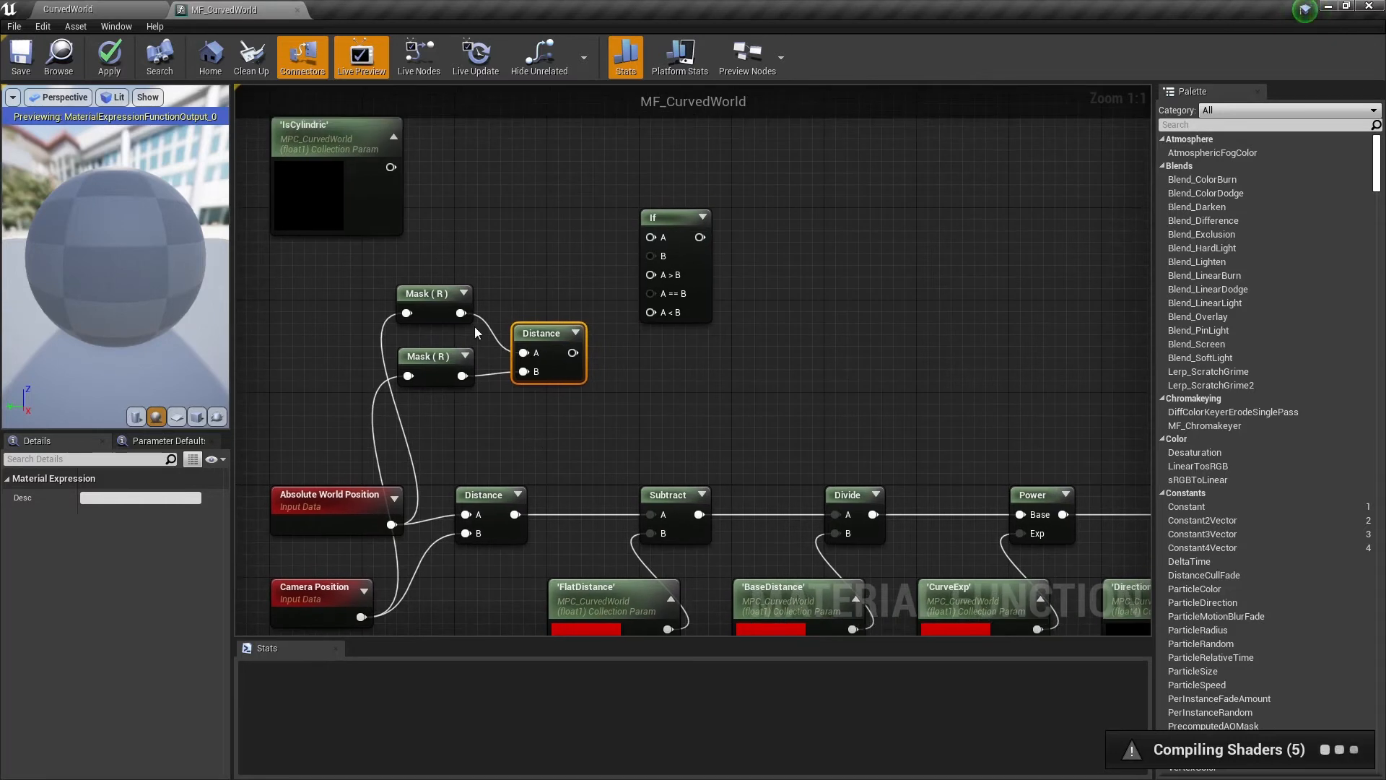
pyautogui.moveTo(391, 168); pyautogui.dragTo(652, 237)
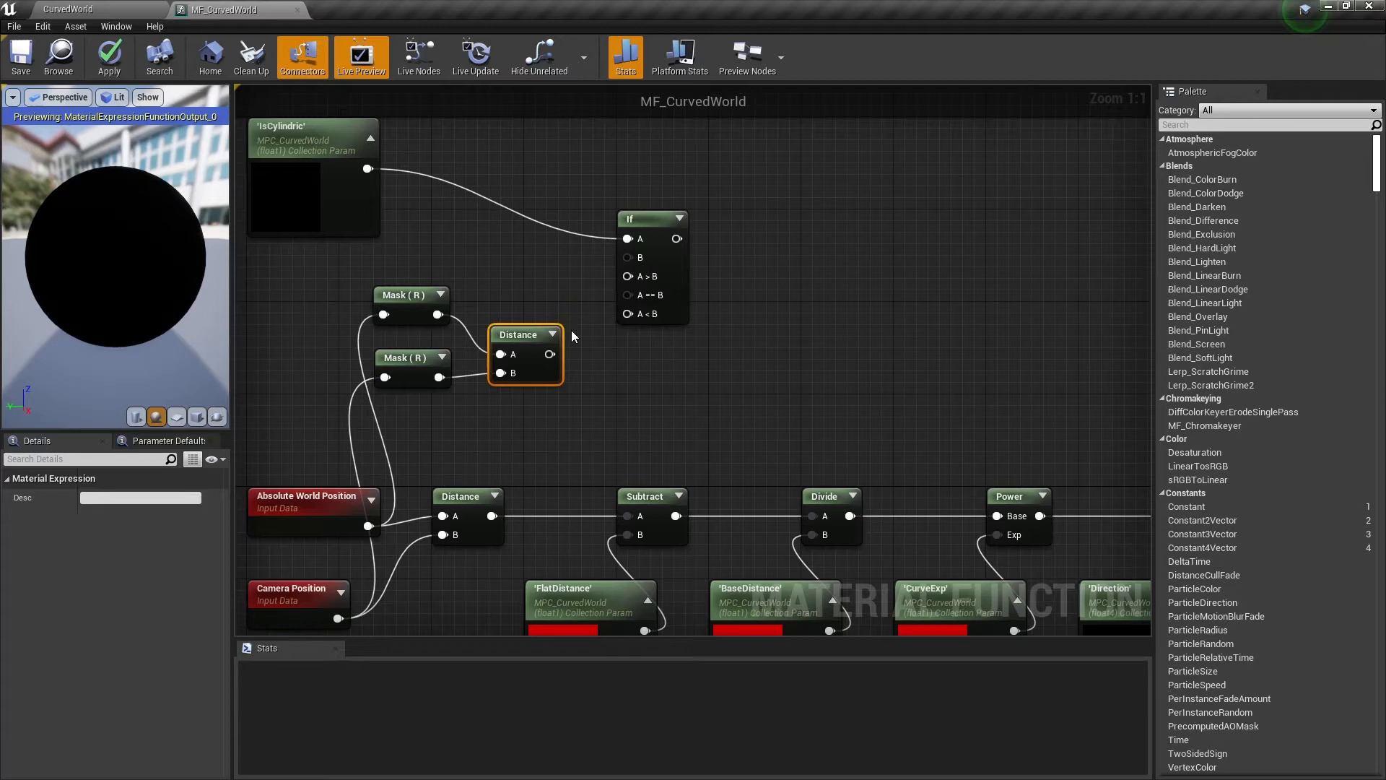
pyautogui.moveTo(551, 354)
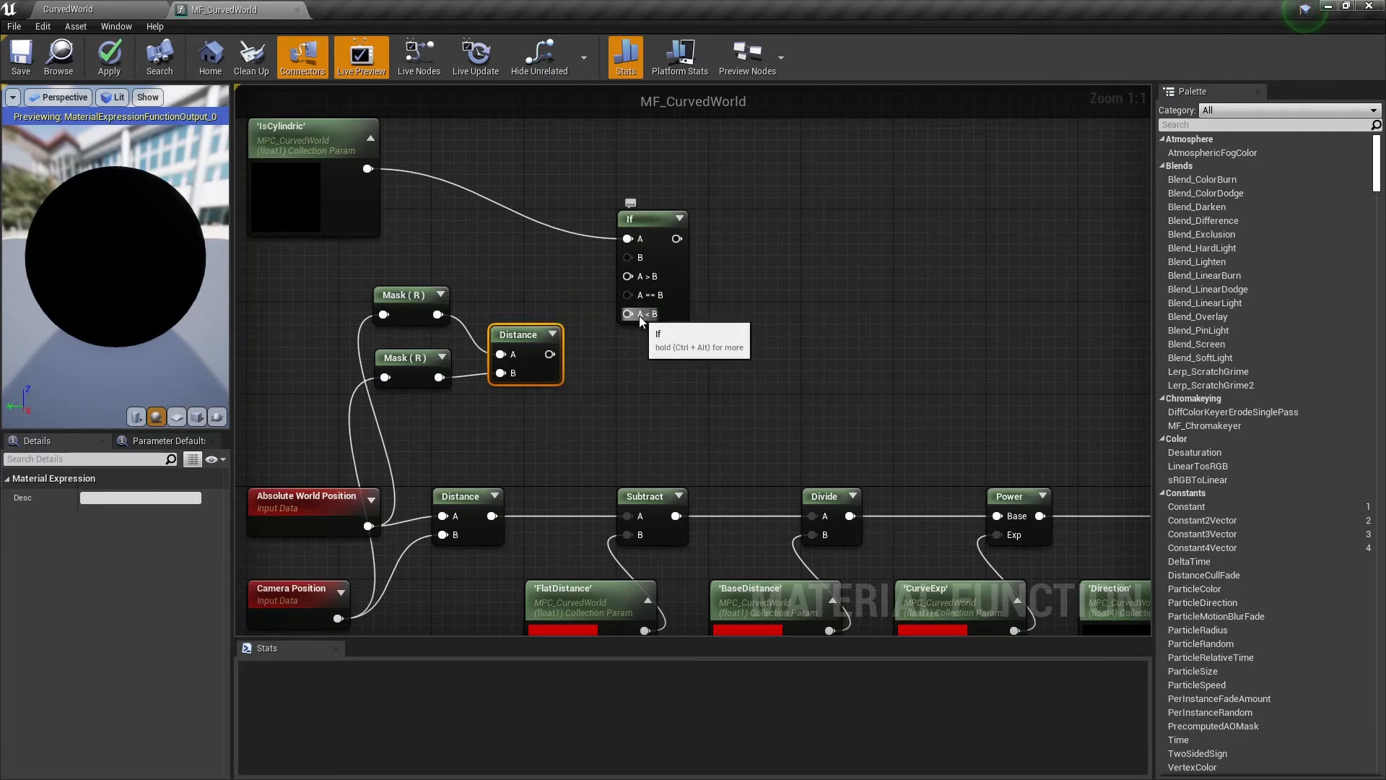
pyautogui.moveTo(557, 456)
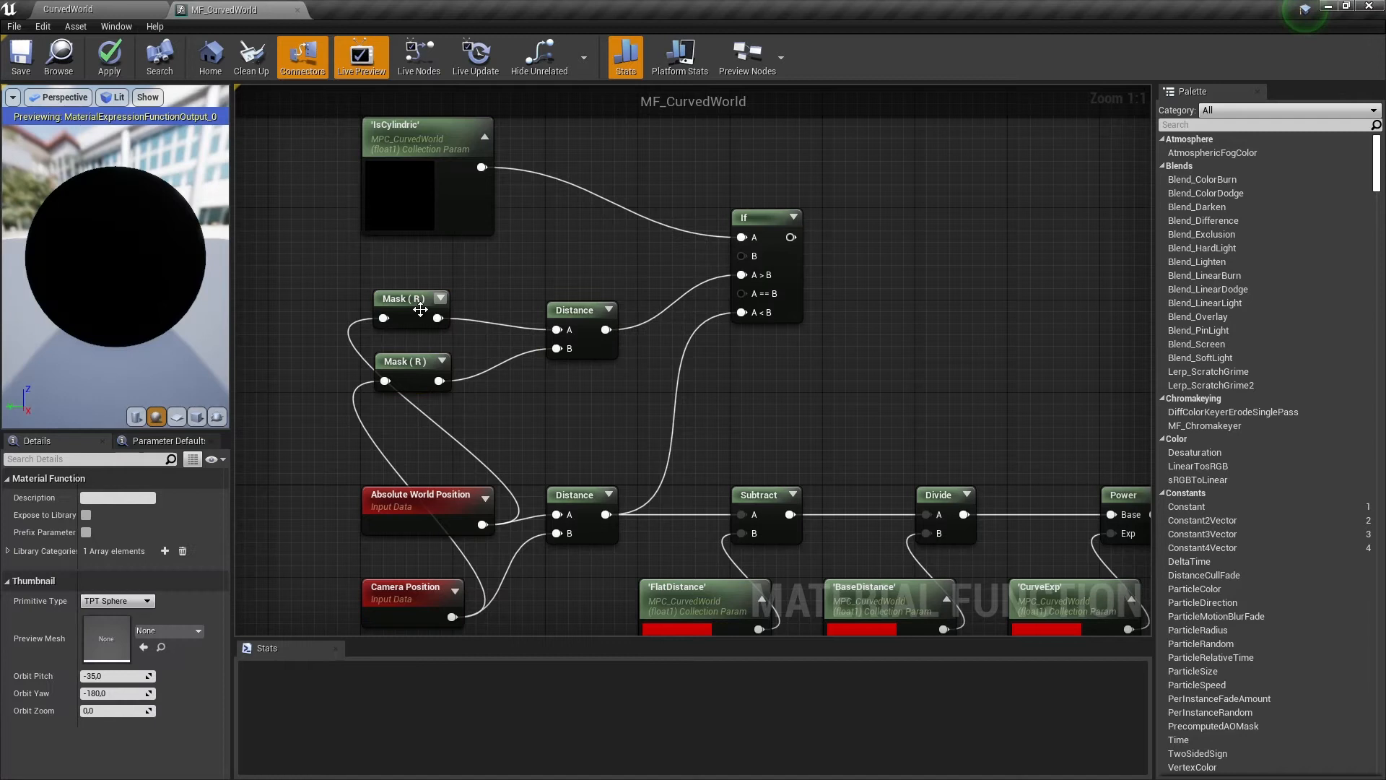
# Feed both Distance results into the If branches and drive the Subtract node from its output.
pyautogui.click(400, 362)
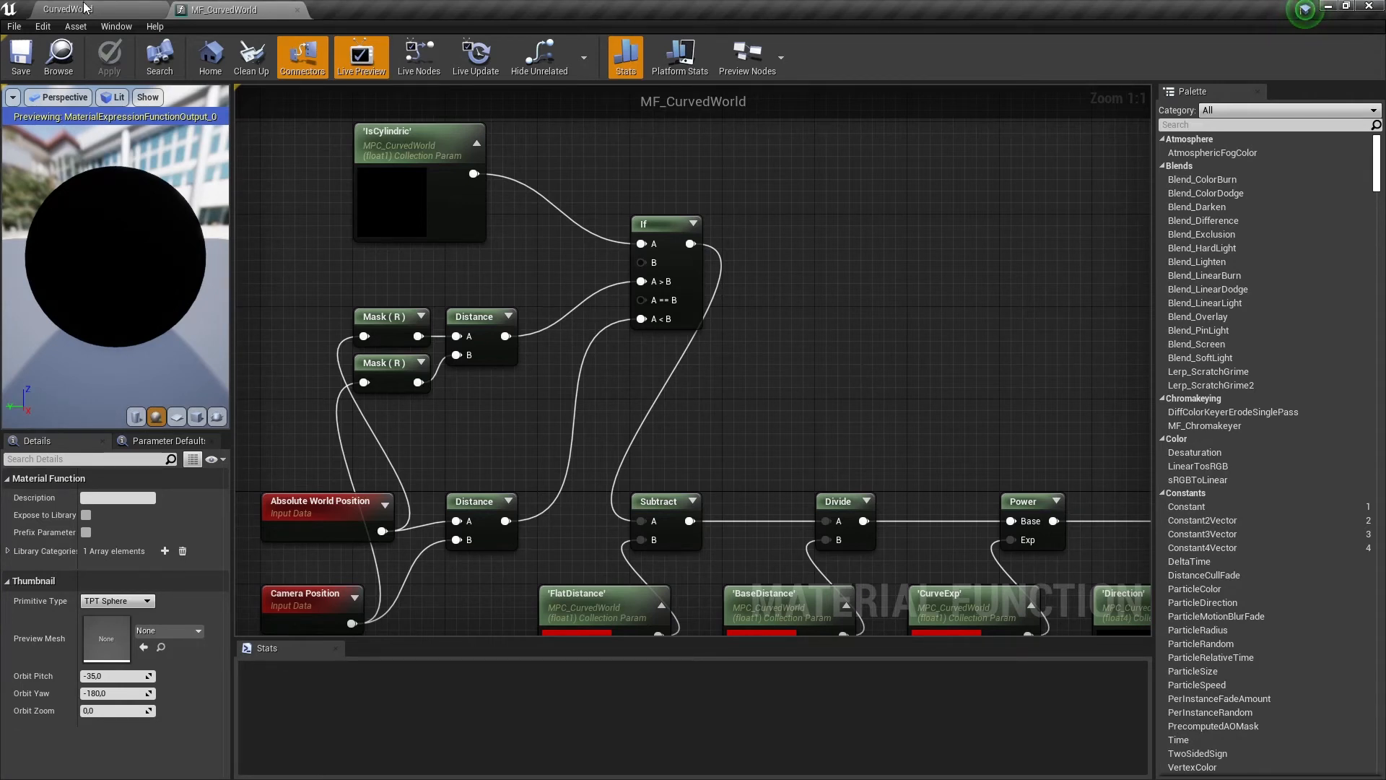
pyautogui.click(97, 9)
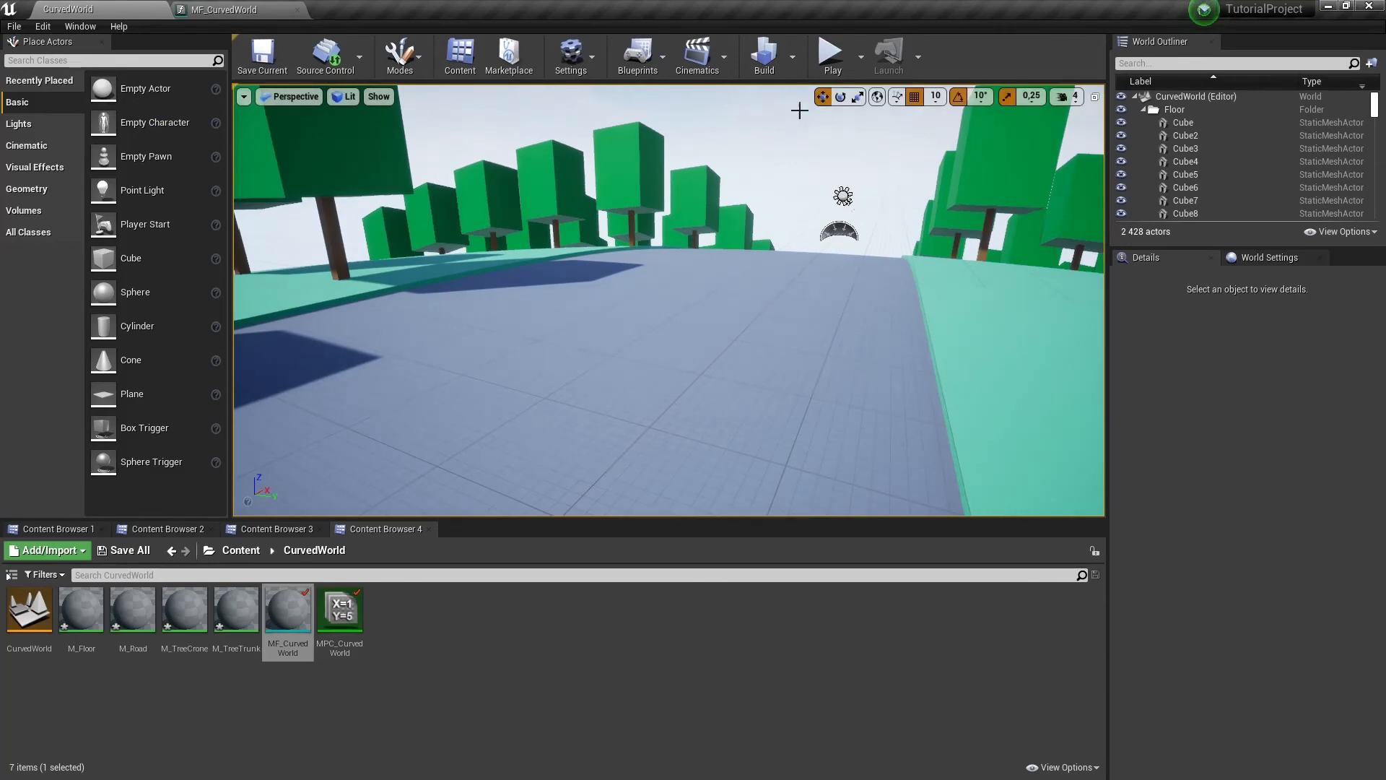
pyautogui.doubleClick(340, 610)
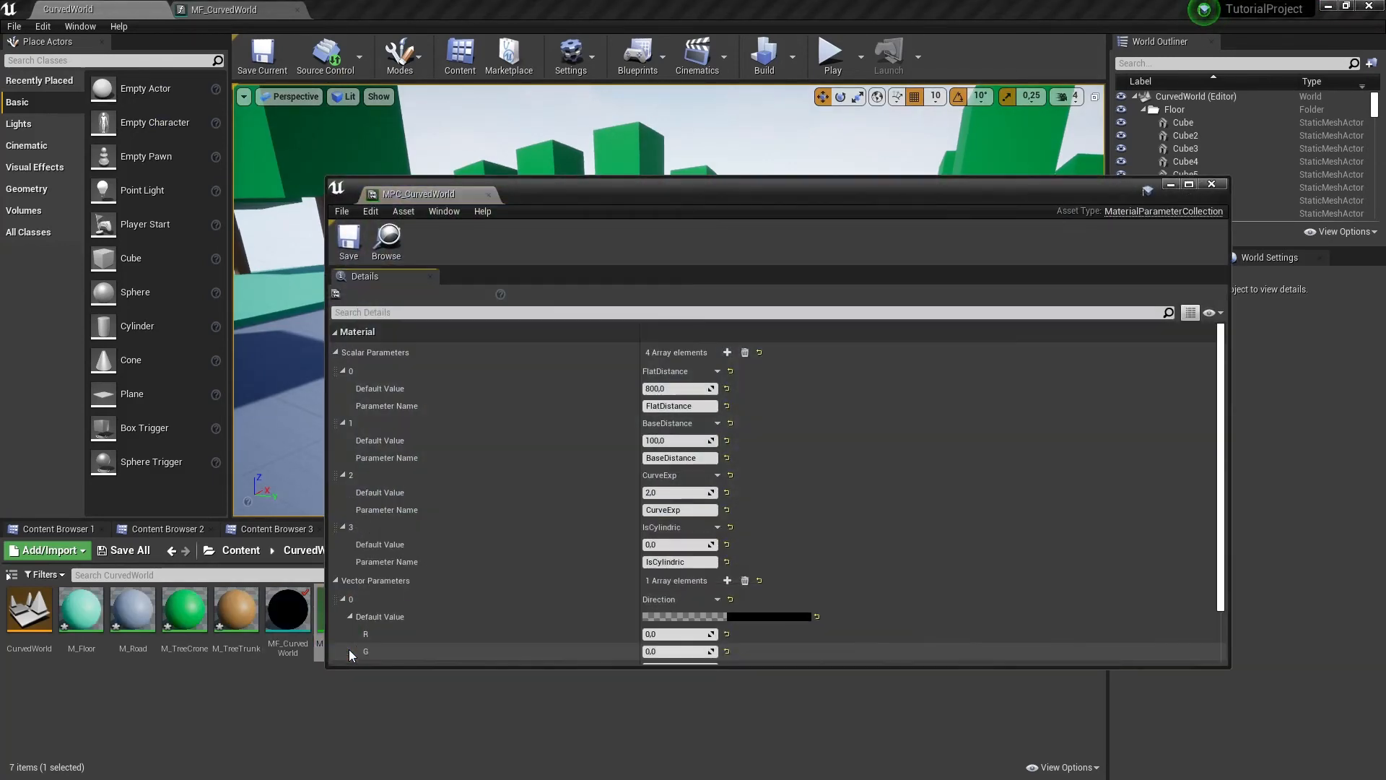
pyautogui.click(679, 544)
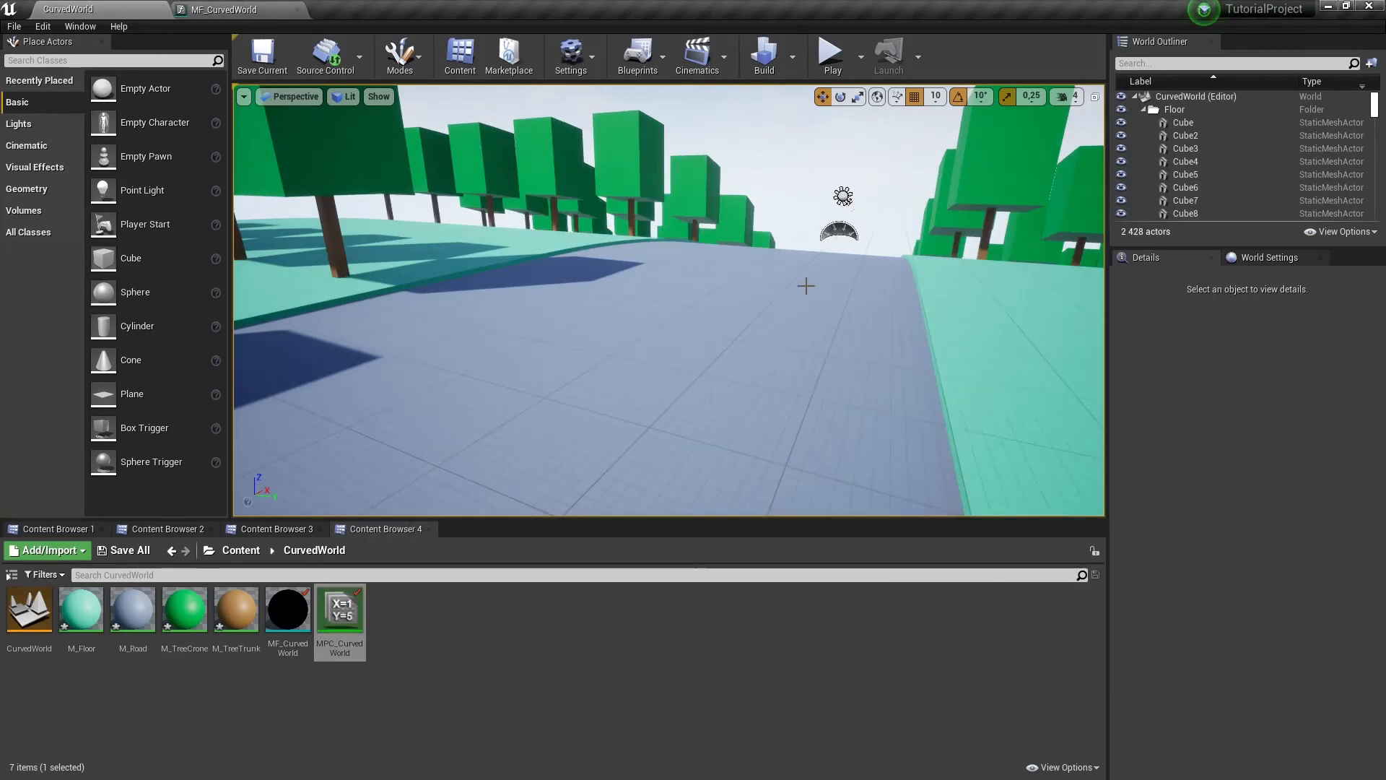
pyautogui.click(829, 55)
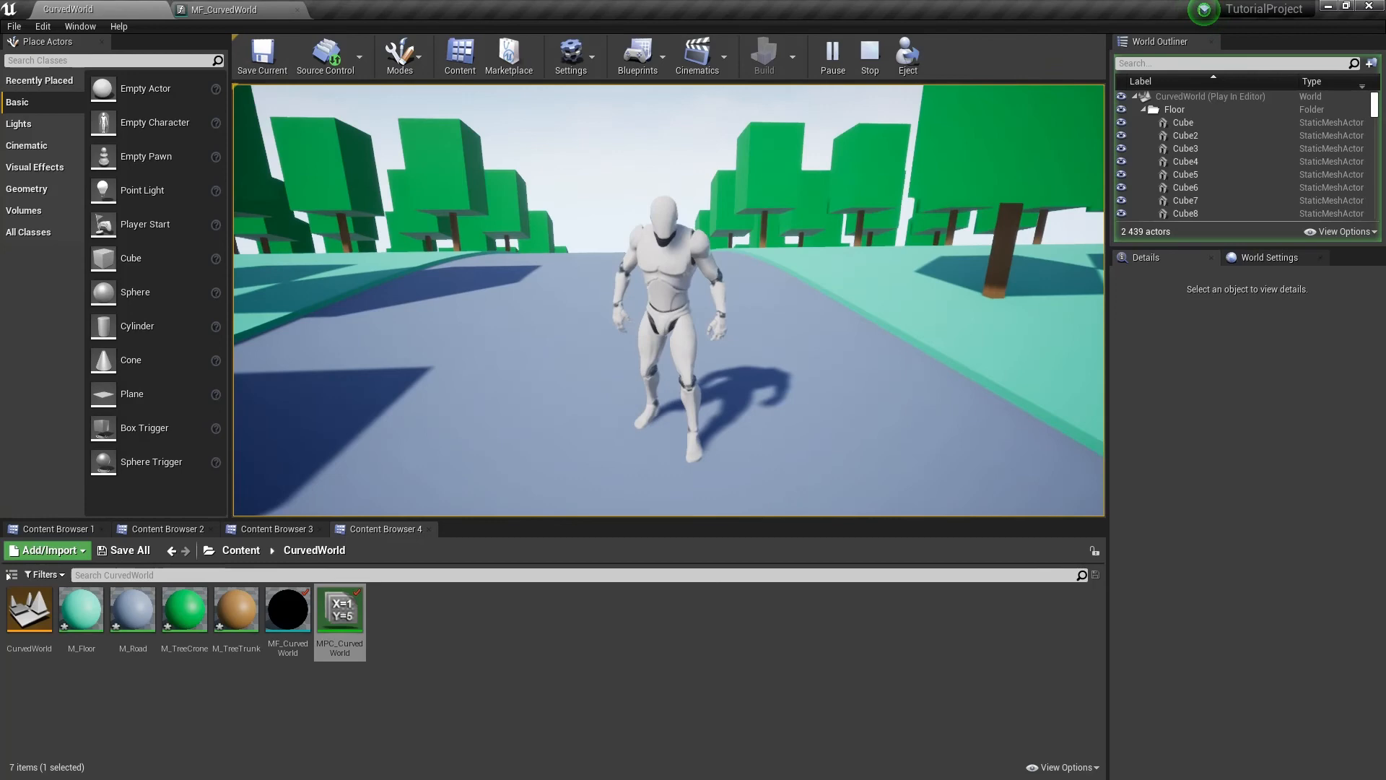
pyautogui.click(868, 56)
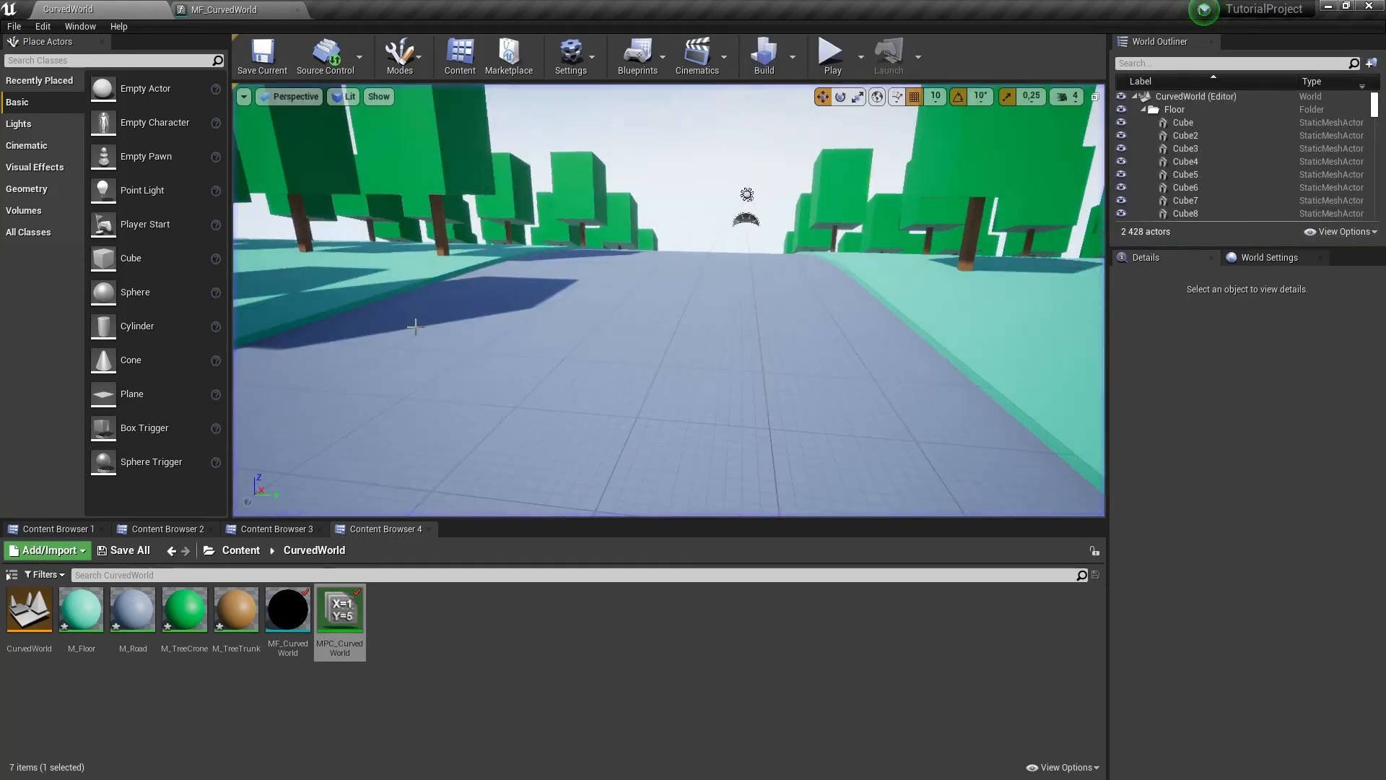
# In MPC_CurvedWorld, set IsCylindric to 1.0 and adjust FlatDistance and Direction G/B values.
pyautogui.doubleClick(340, 610)
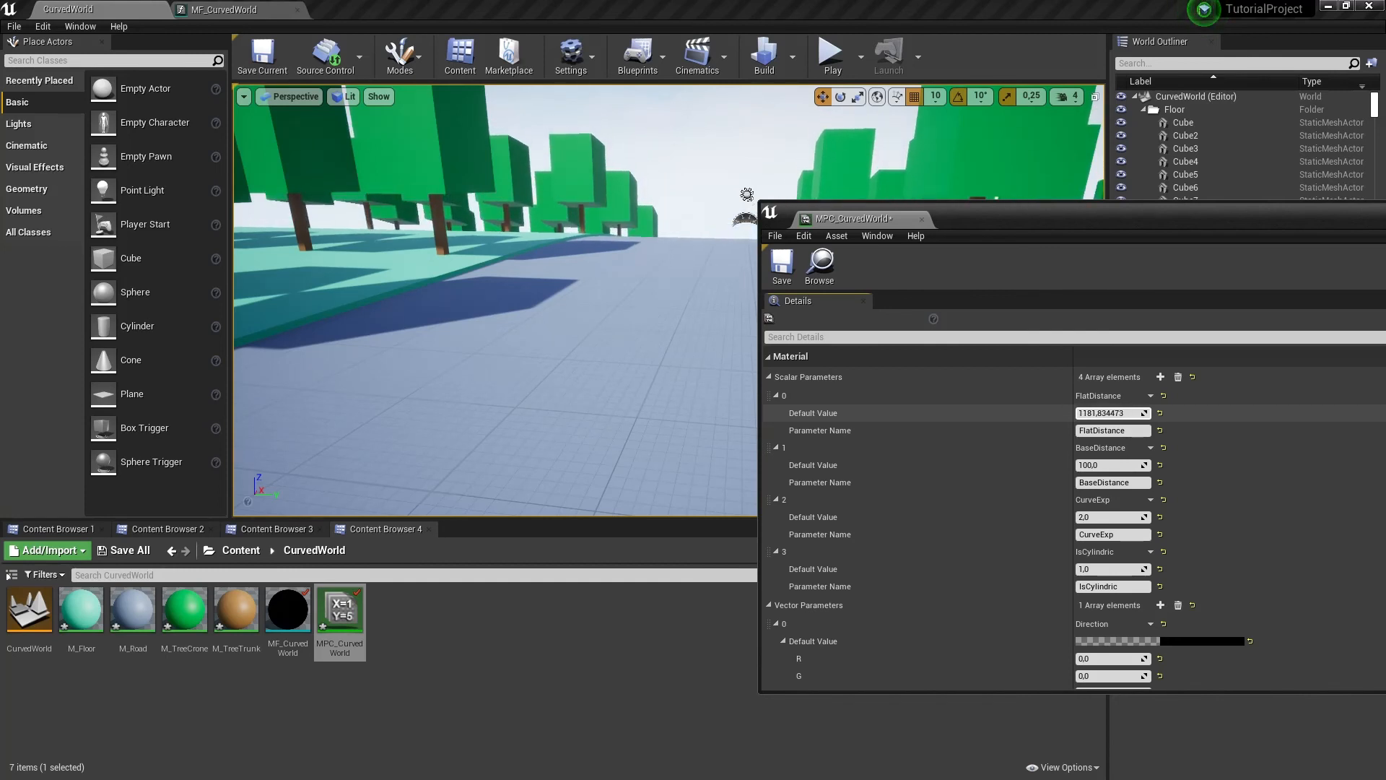
pyautogui.scroll(-3)
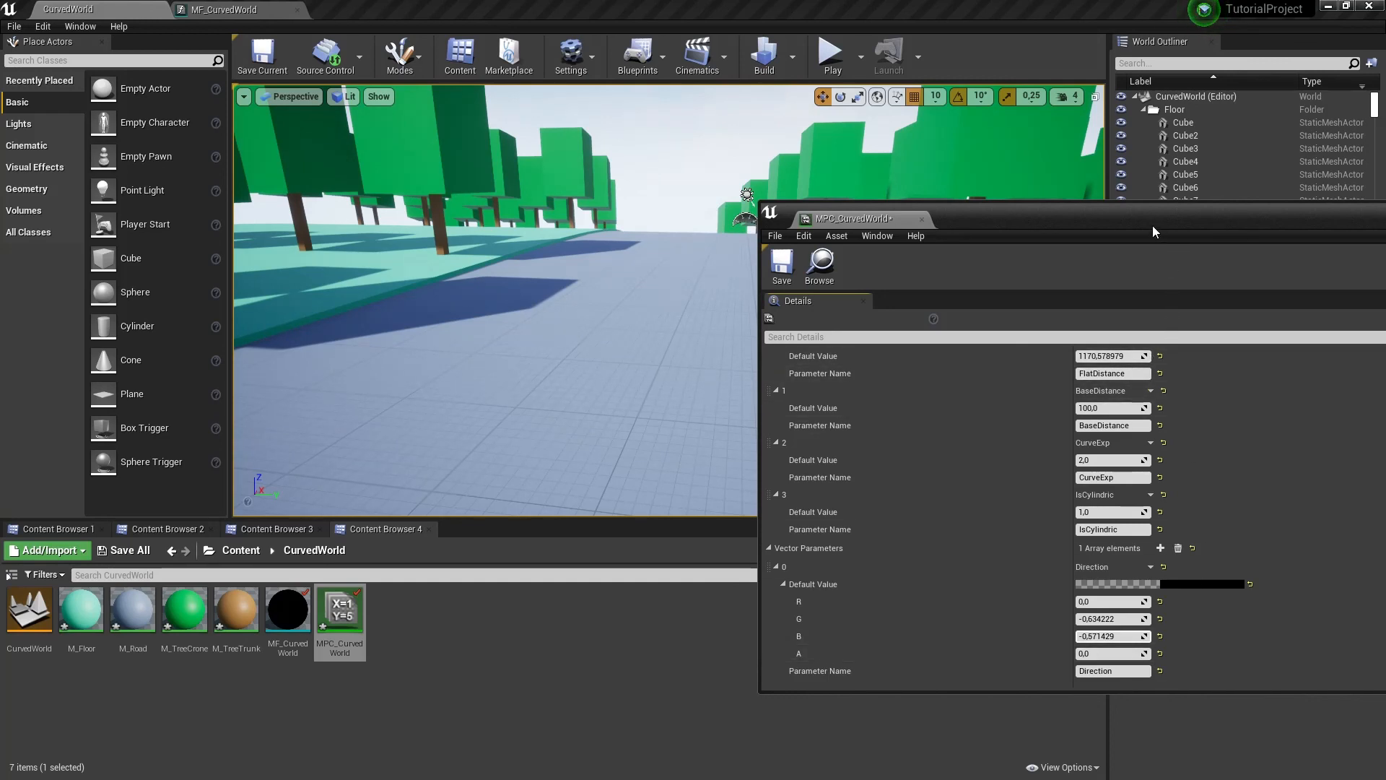
pyautogui.moveTo(1209, 332)
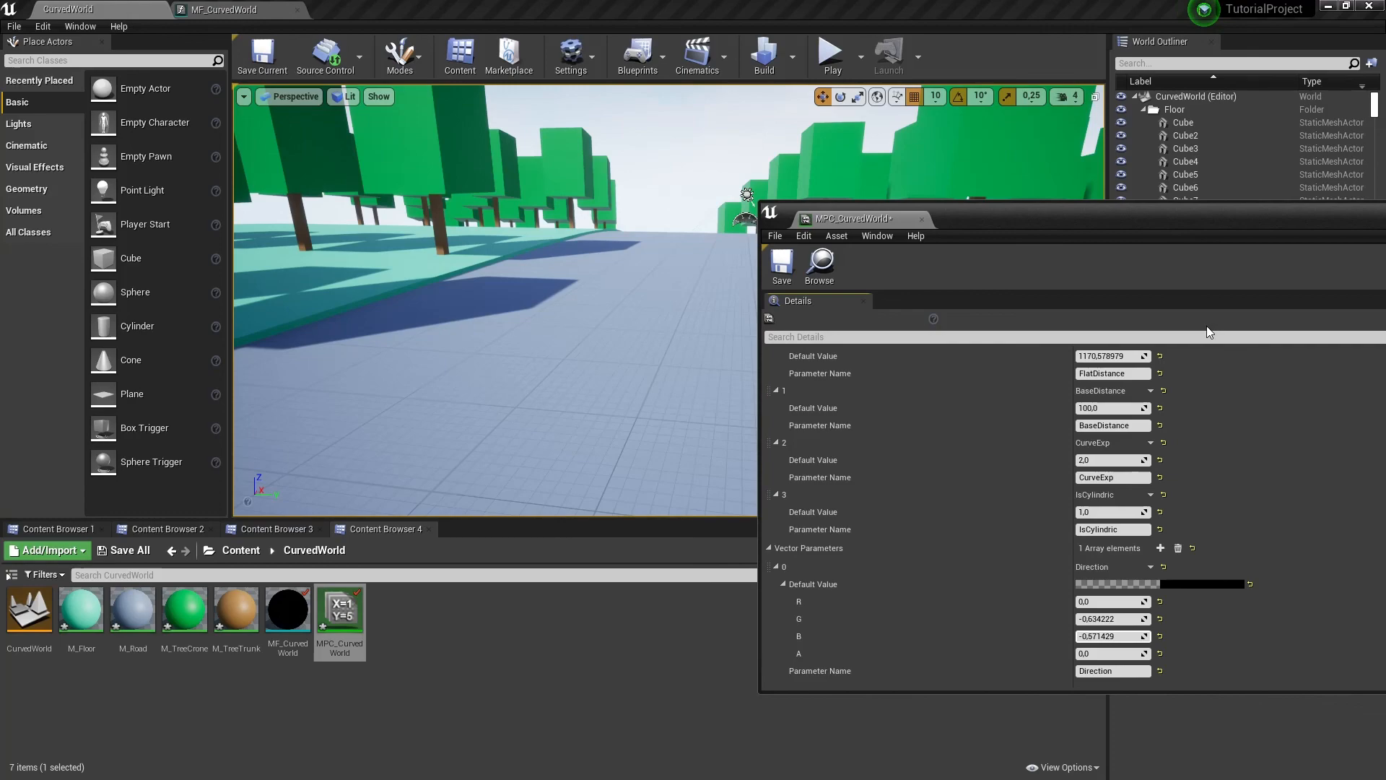